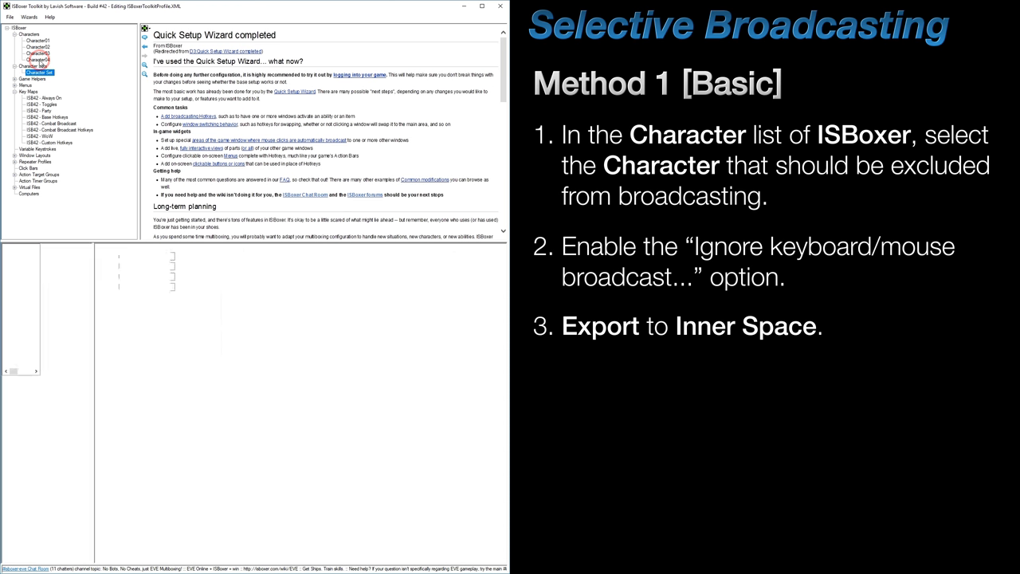
Select the Character Set entry under Character Sets for review
left_click(37, 54)
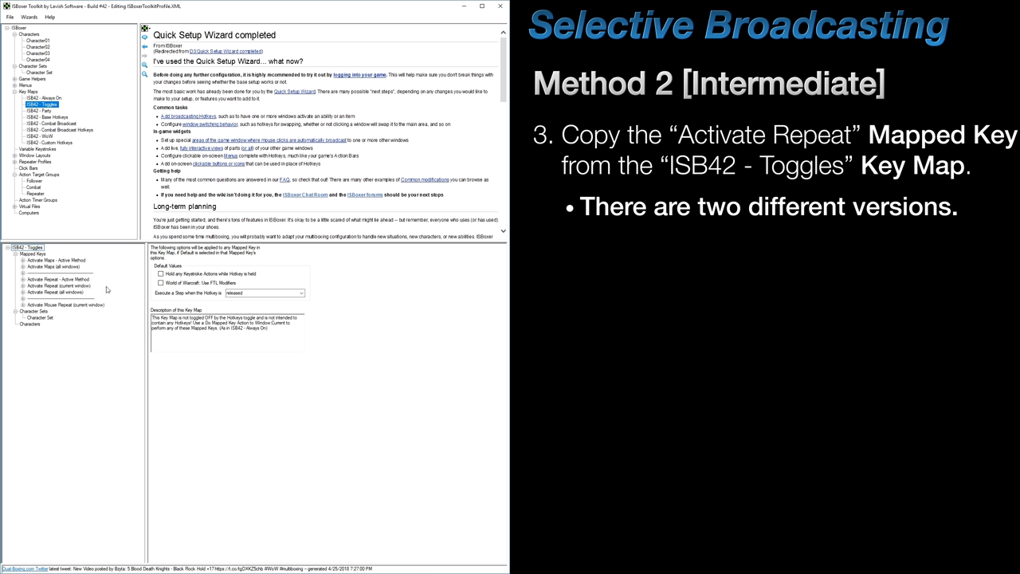
Copy Activate Repeat (current window) into ISB42 - Always On as Activate Repeat (Custom), hotkey Alt+R
left_click(60, 285)
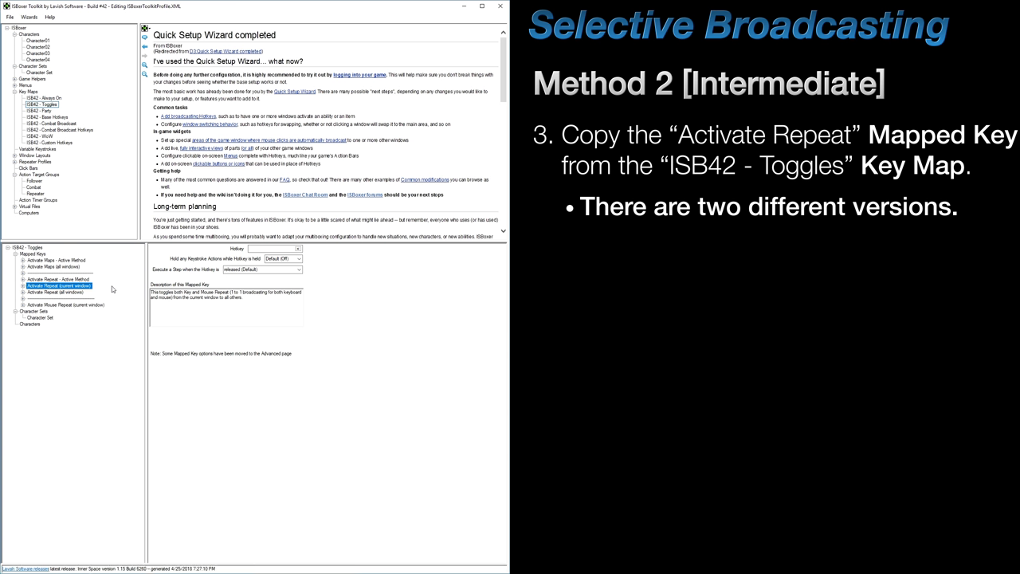
right_click(58, 285)
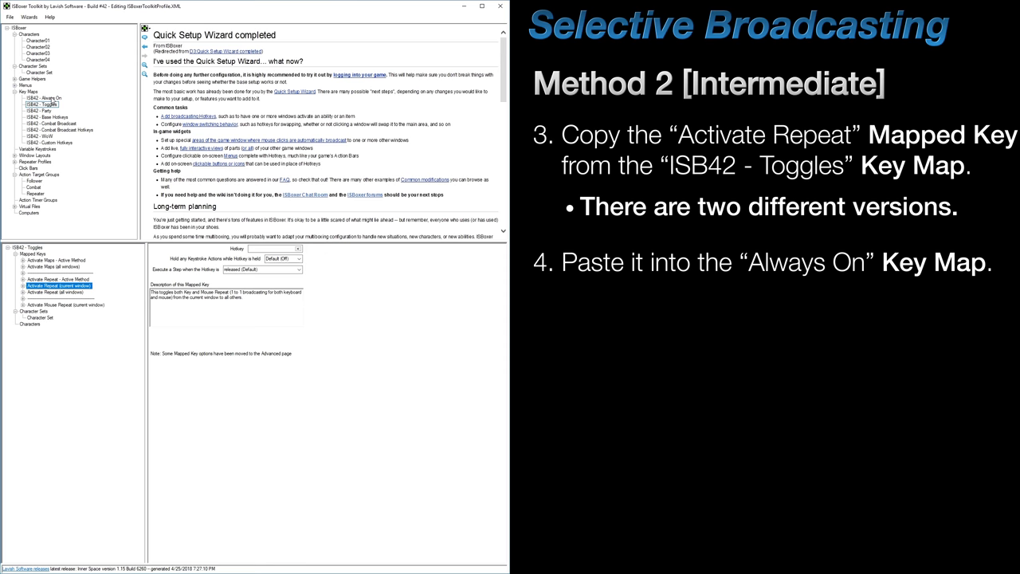
left_click(42, 97)
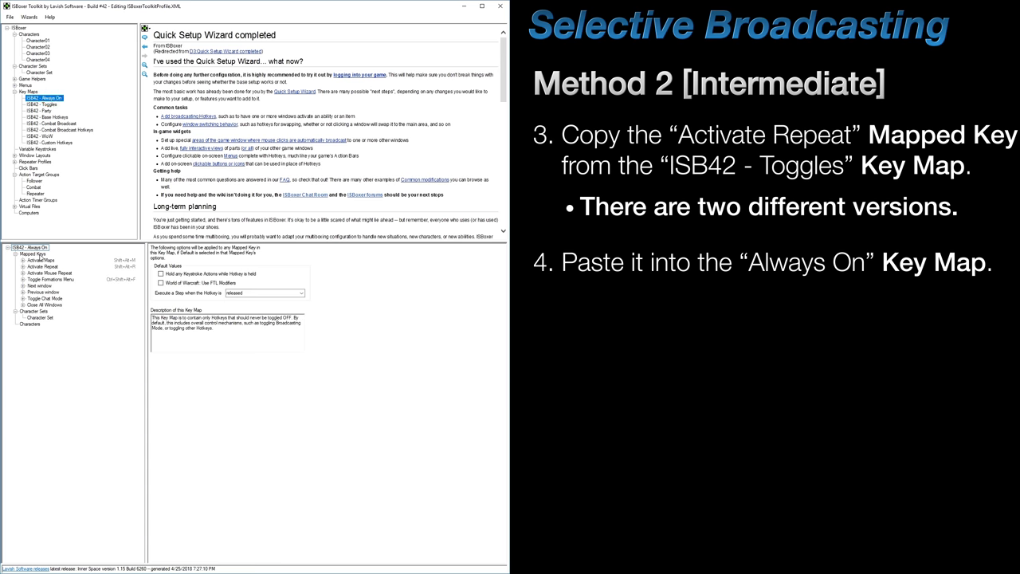
right_click(33, 254)
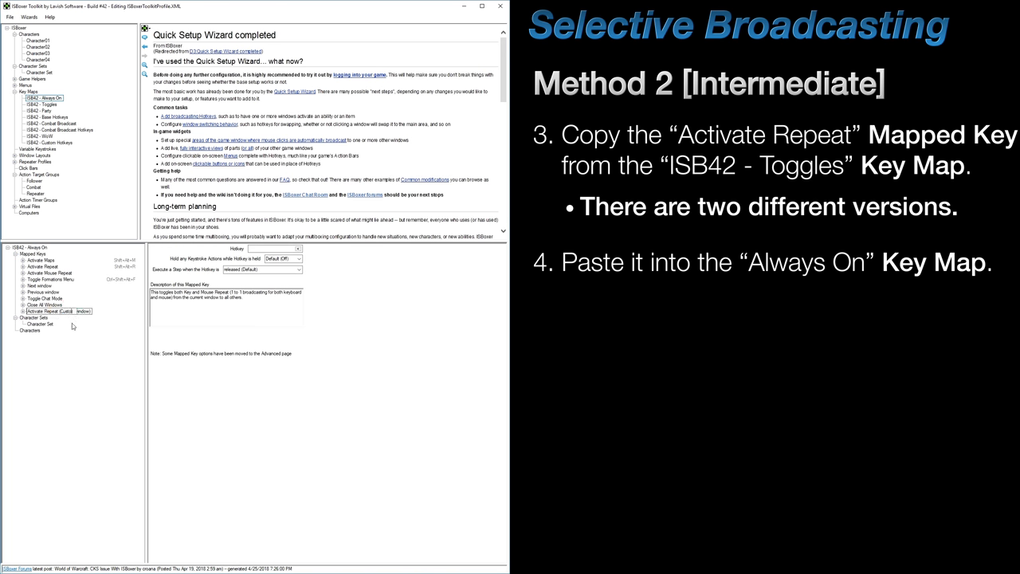
left_click(50, 318)
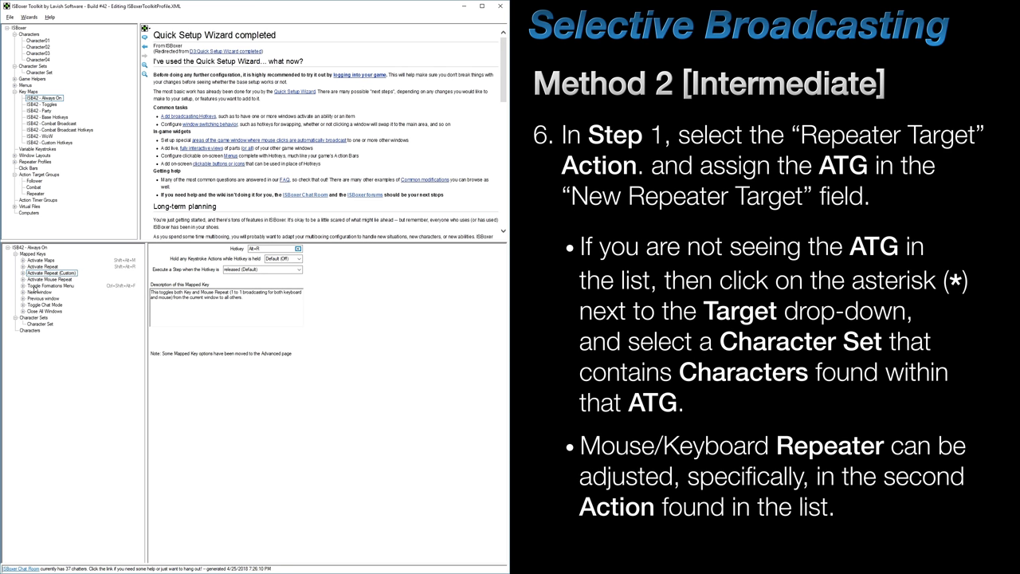
Set step 1 of Activate Repeat (Custom) to broadcast to Group (others in) Repeater
left_click(52, 273)
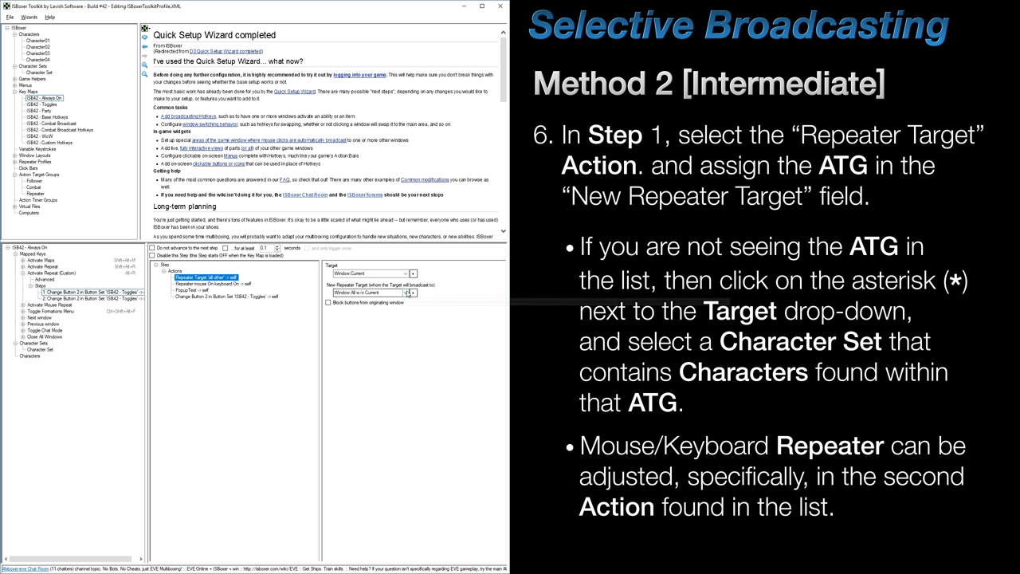
left_click(412, 293)
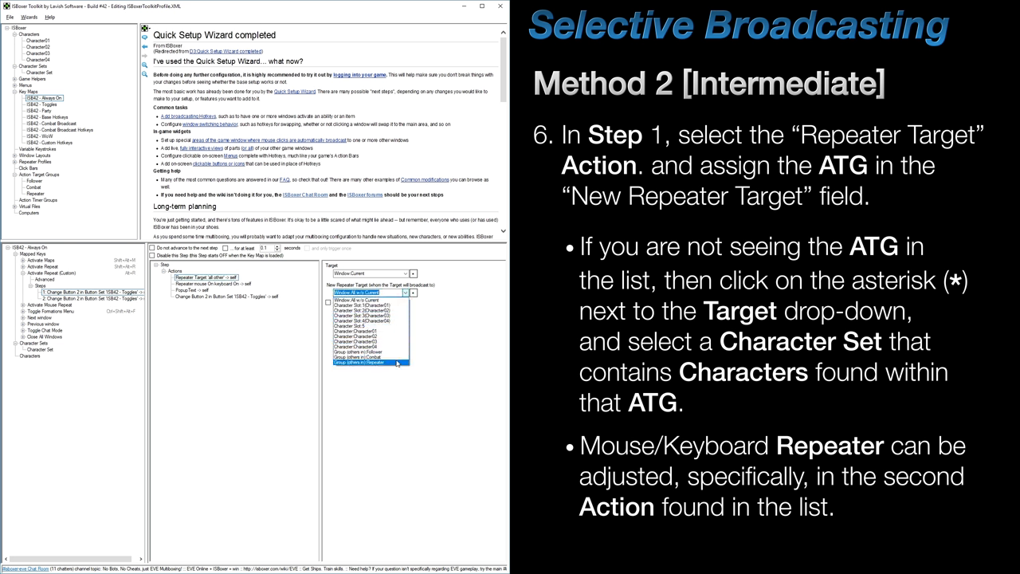
left_click(371, 365)
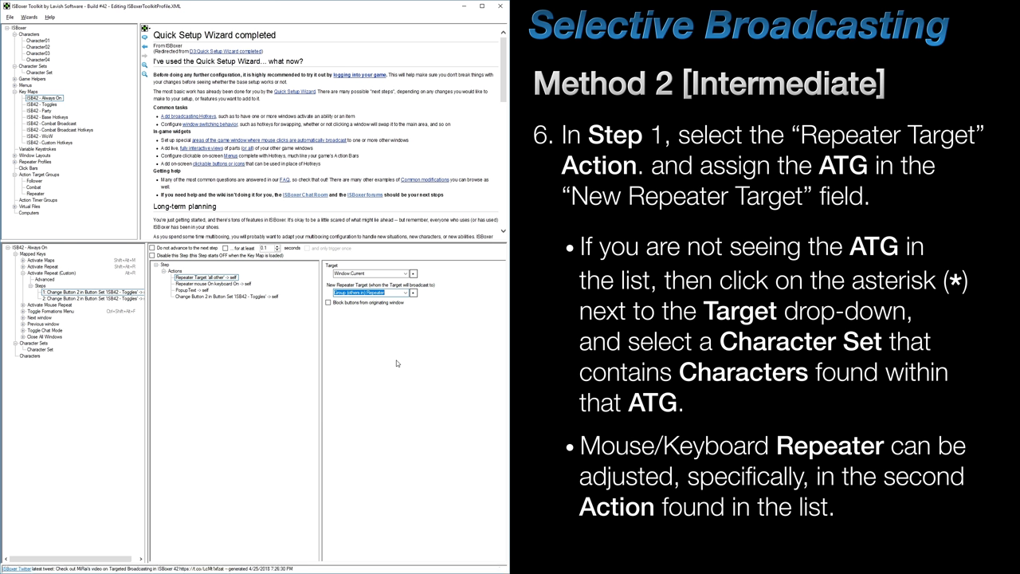
left_click(412, 291)
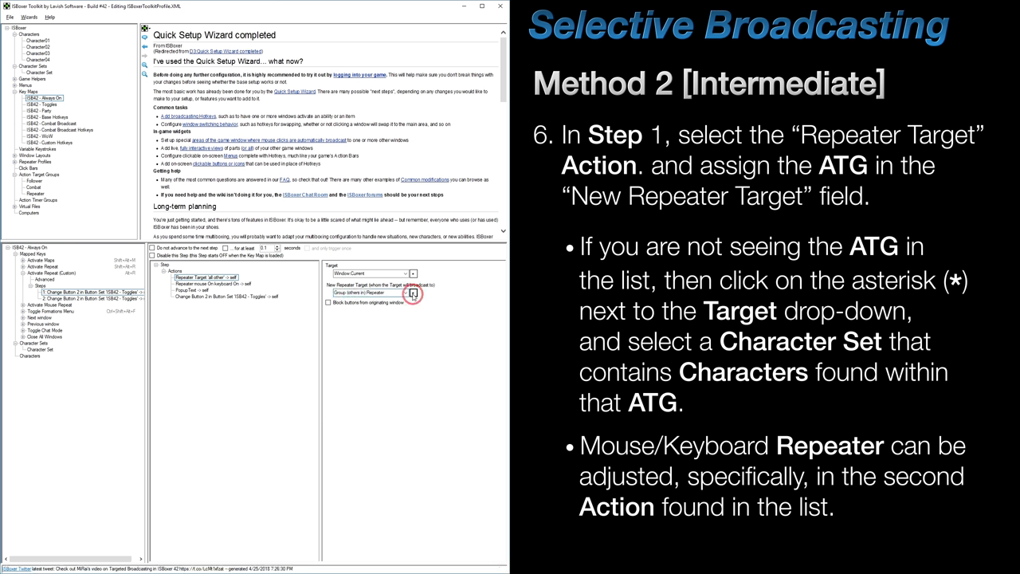
left_click(411, 293)
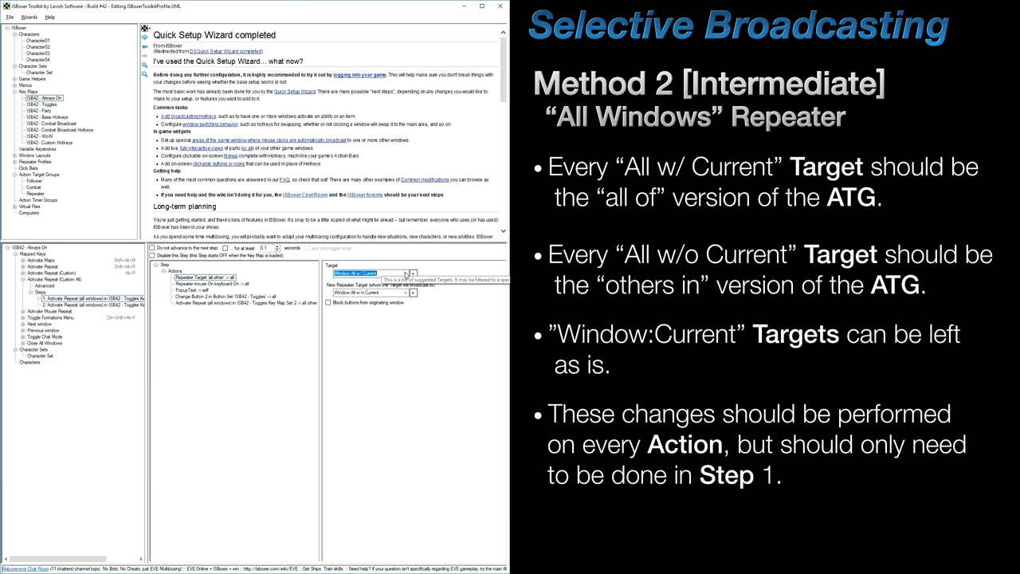
Set Custom All step 1 Target to Group (all of) Repeater, New Repeater Target to Group (others in) Repeater
left_click(412, 273)
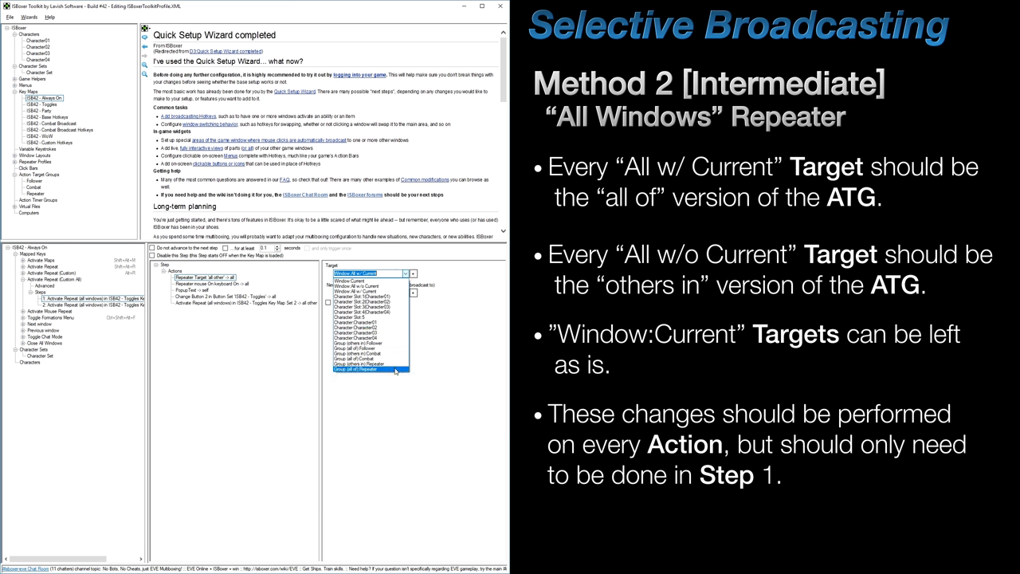
left_click(370, 371)
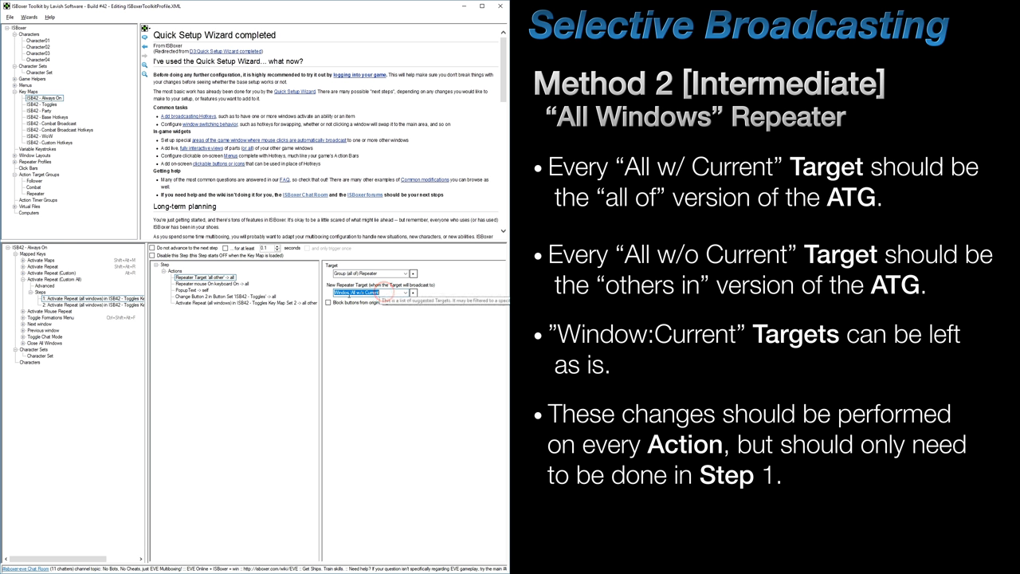
left_click(409, 290)
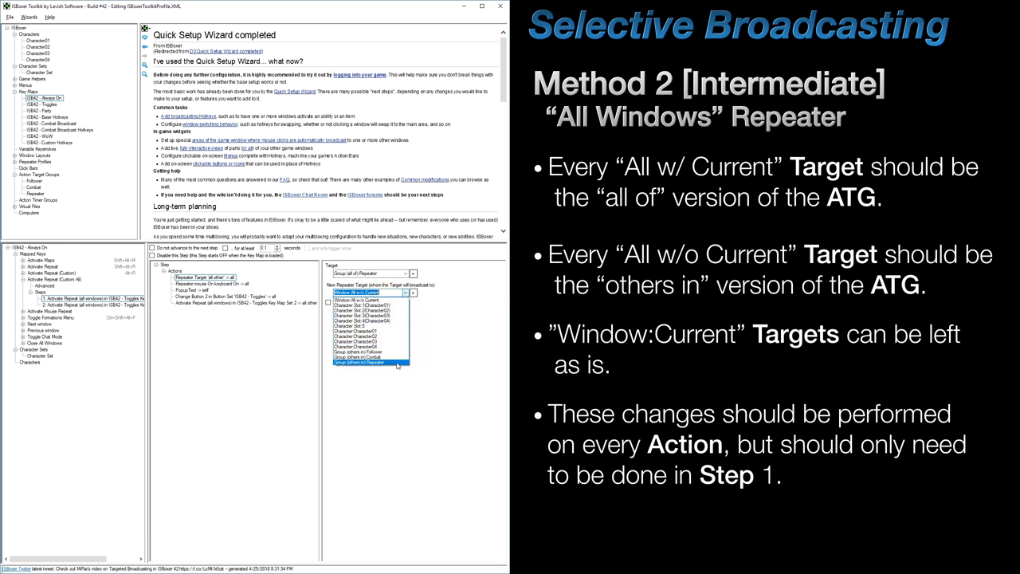
left_click(361, 365)
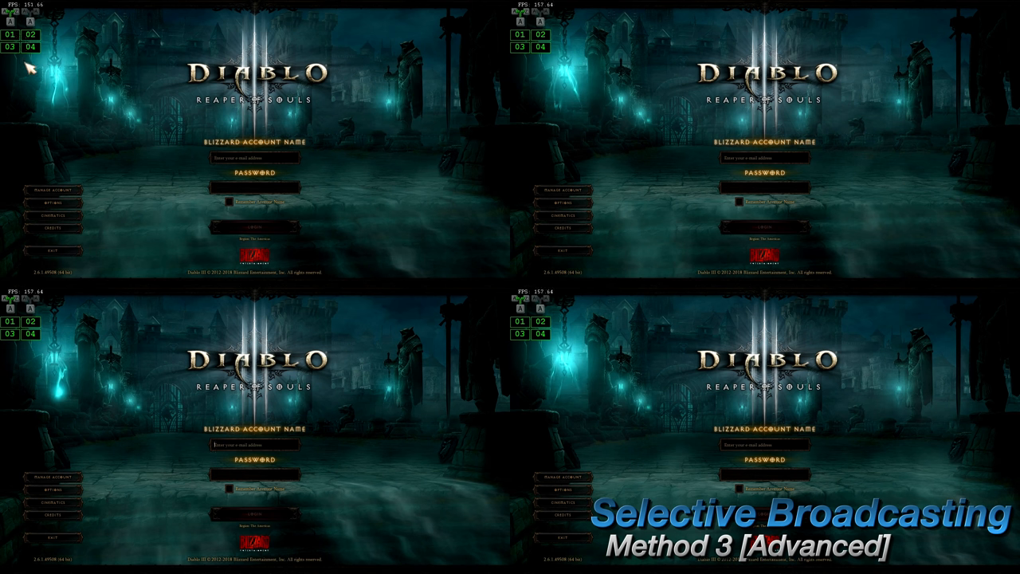
mouse_move(80, 38)
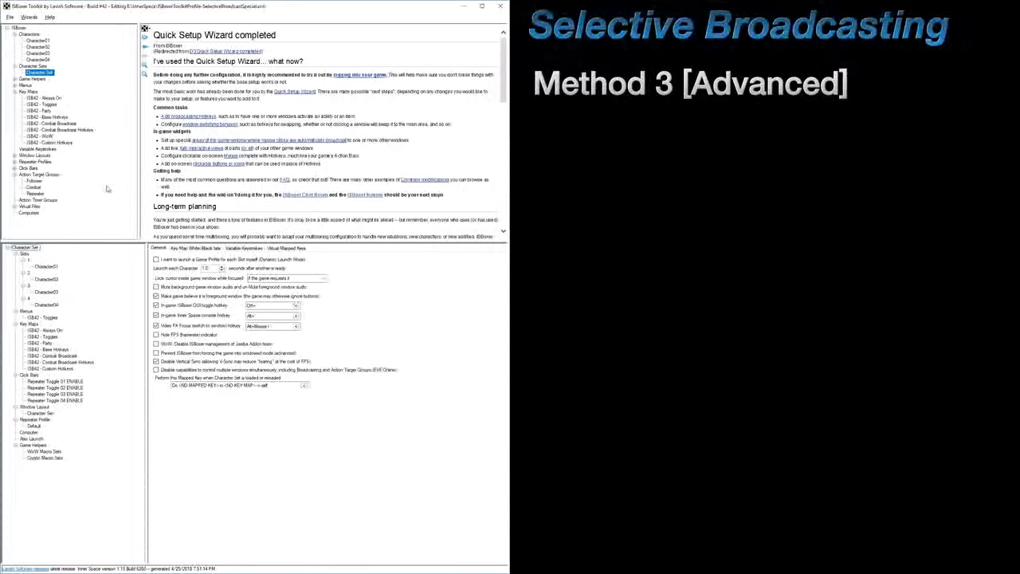
Review the Repeater group, then Character 01 ATG Toggle's Step 1 and Step 2
left_click(46, 117)
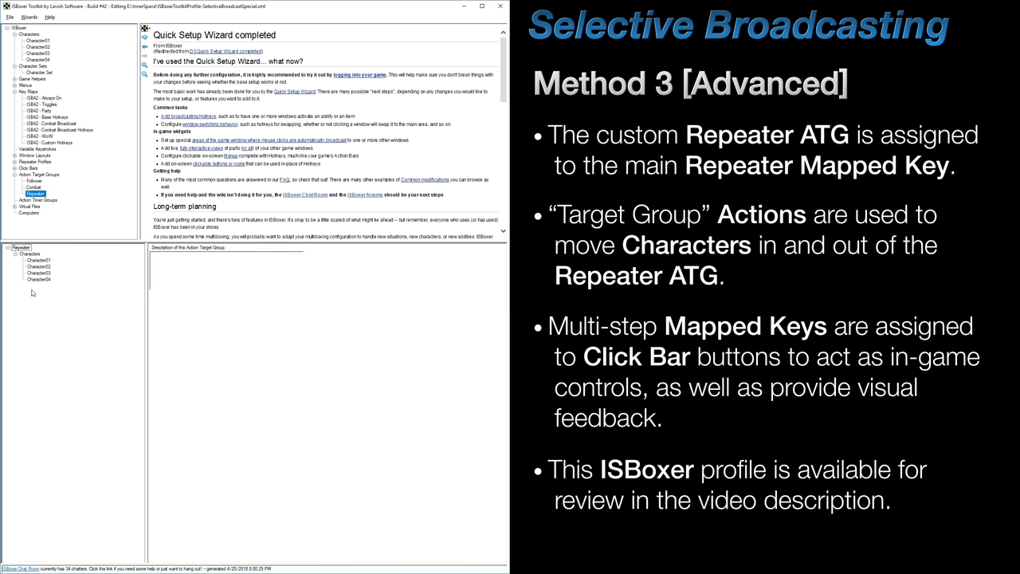
left_click(43, 104)
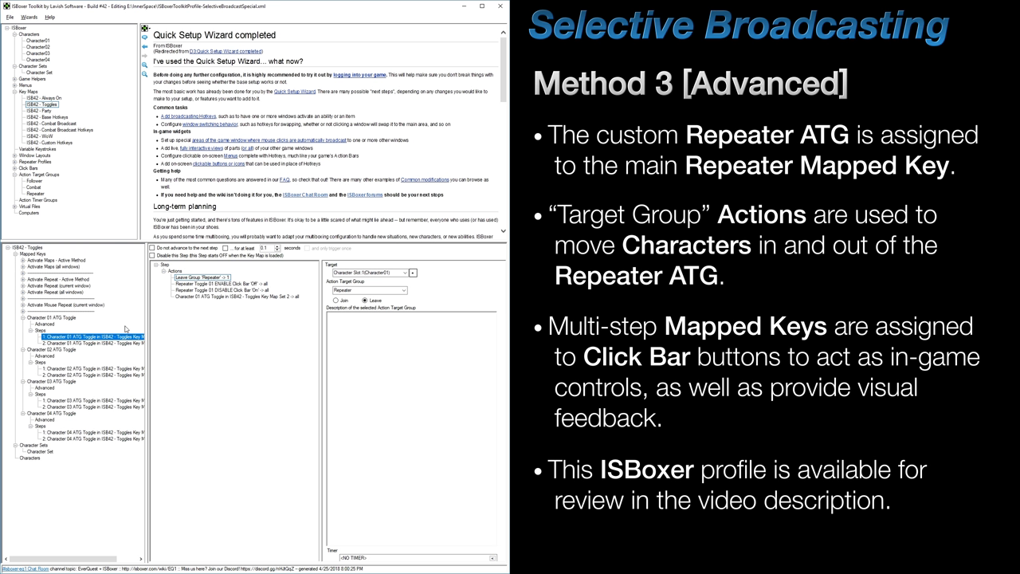
left_click(96, 339)
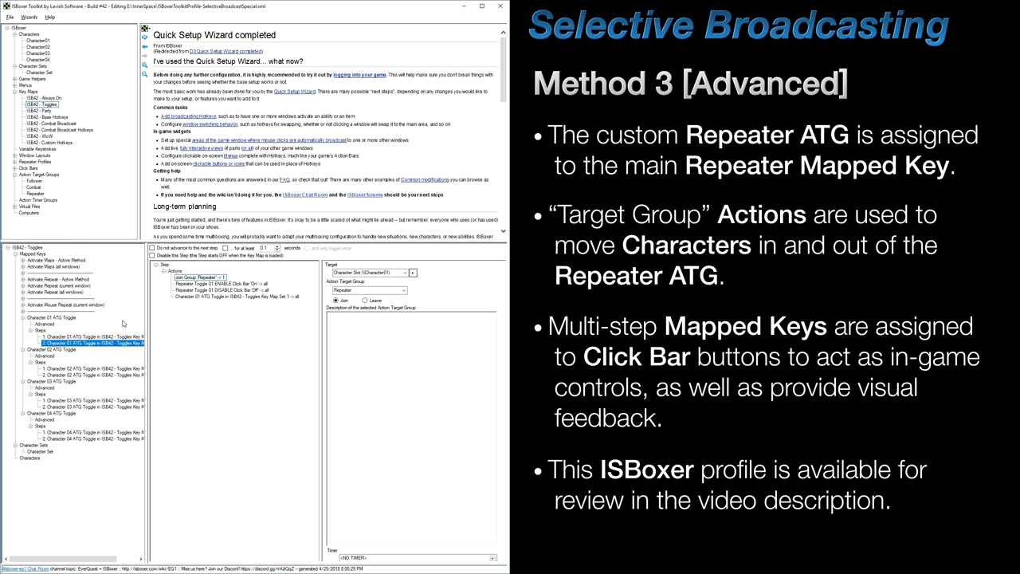
left_click(44, 105)
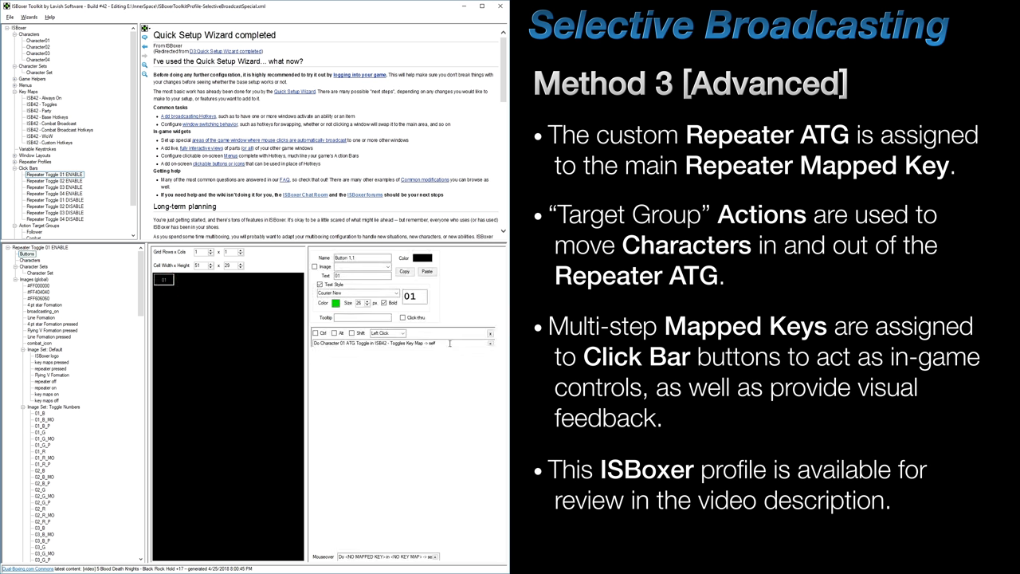
mouse_move(371, 354)
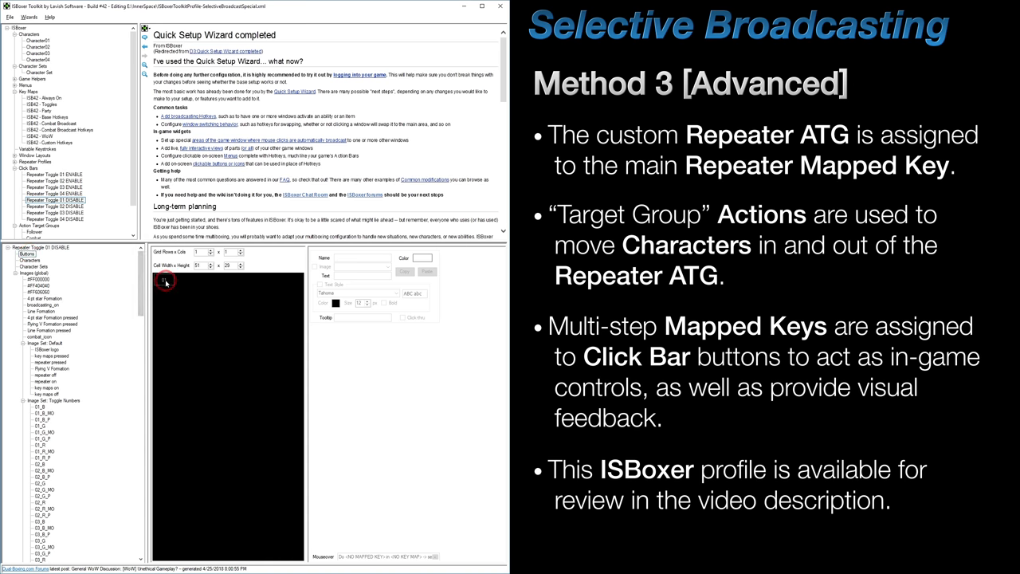
Inspect the Repeater Toggle 01 DISABLE click bar's button cell after the ENABLE bar
left_click(164, 279)
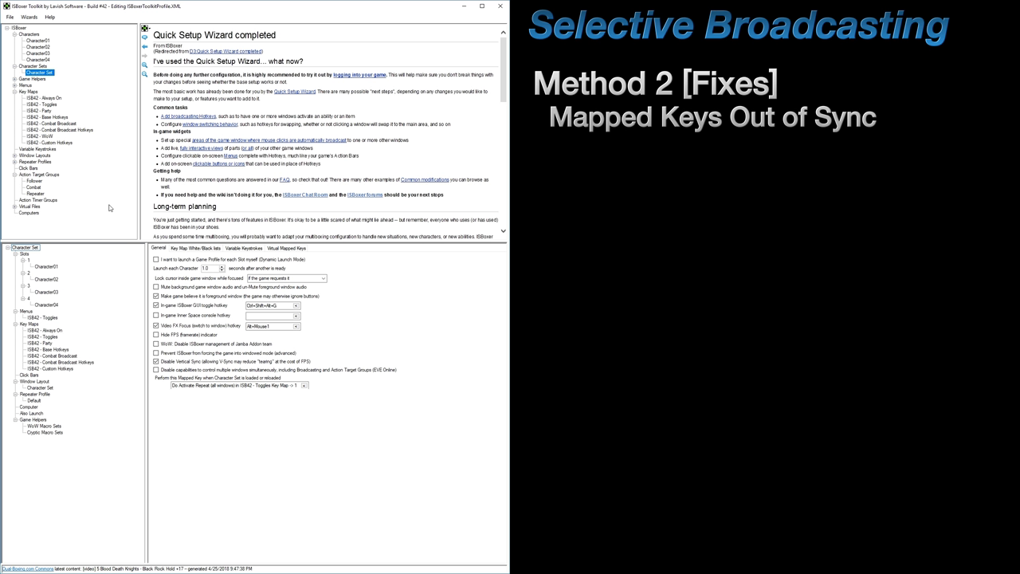
Check the Character Set's Virtual Mapped Keys, then select Activate Repeat (current window) step 1's action
left_click(289, 248)
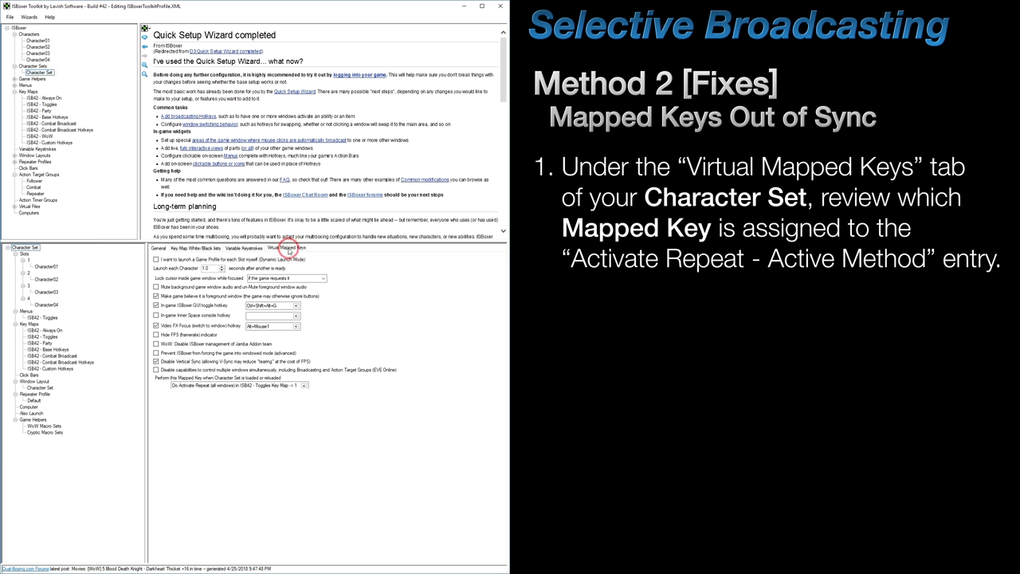
left_click(286, 250)
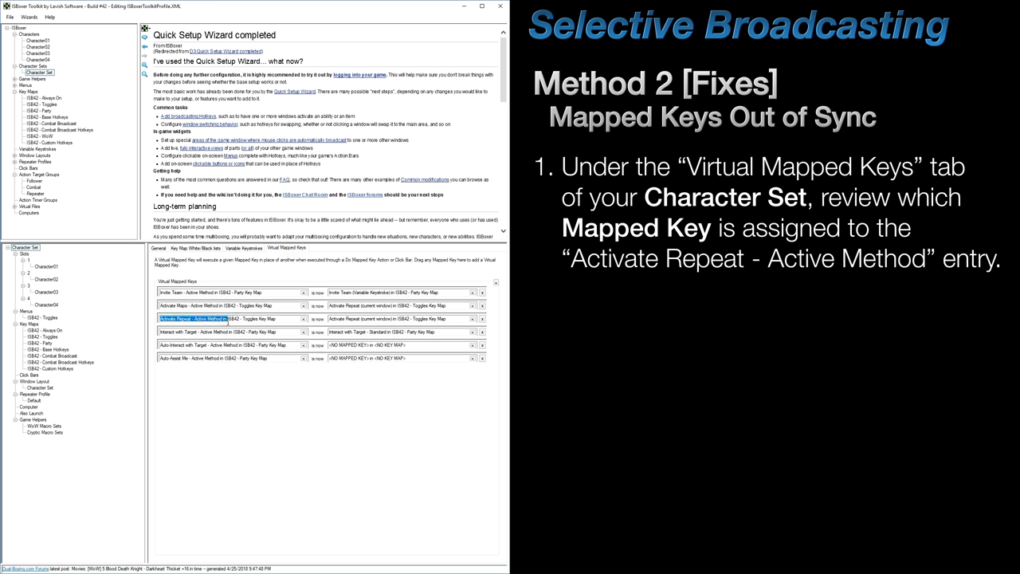
left_click(394, 319)
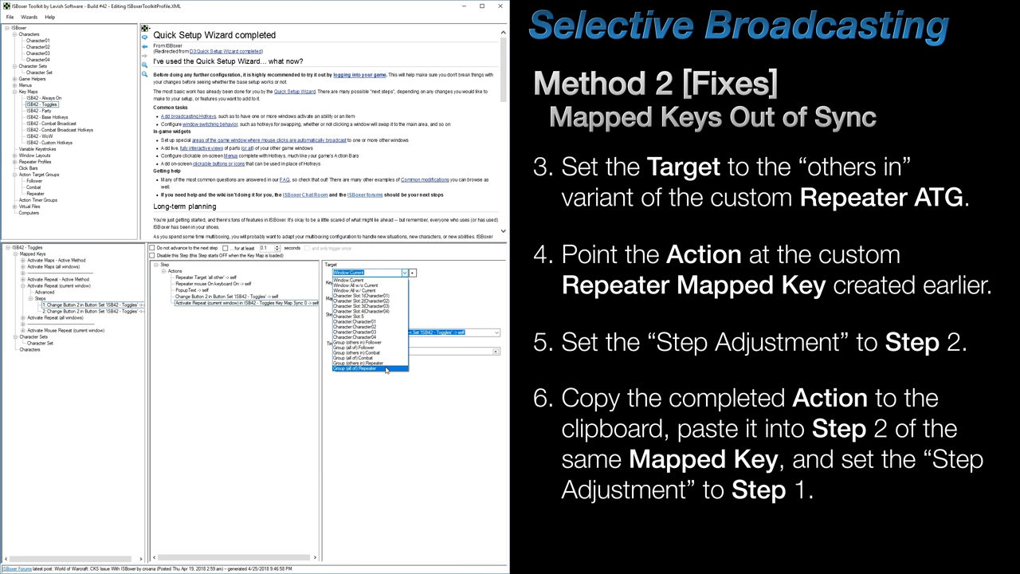
mouse_move(371, 359)
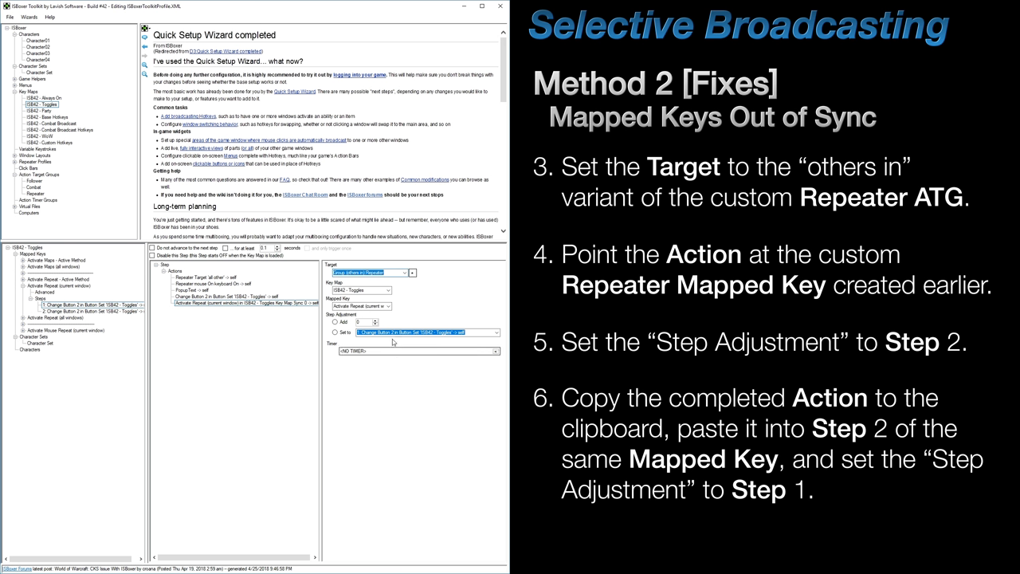
Point the action at ISB42 - Always On / Activate Repeat (Custom) and copy it to the clipboard
left_click(388, 290)
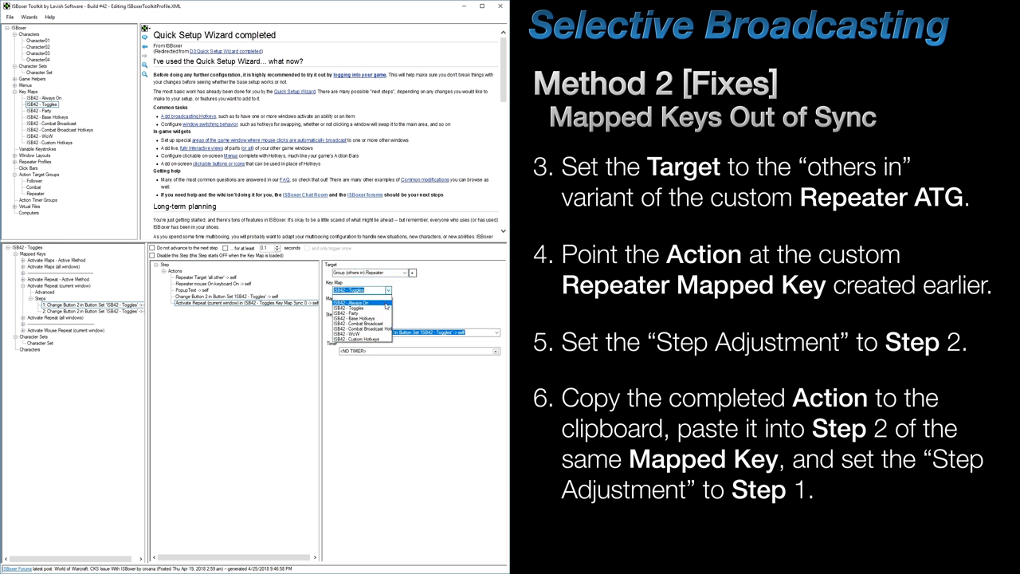
left_click(403, 303)
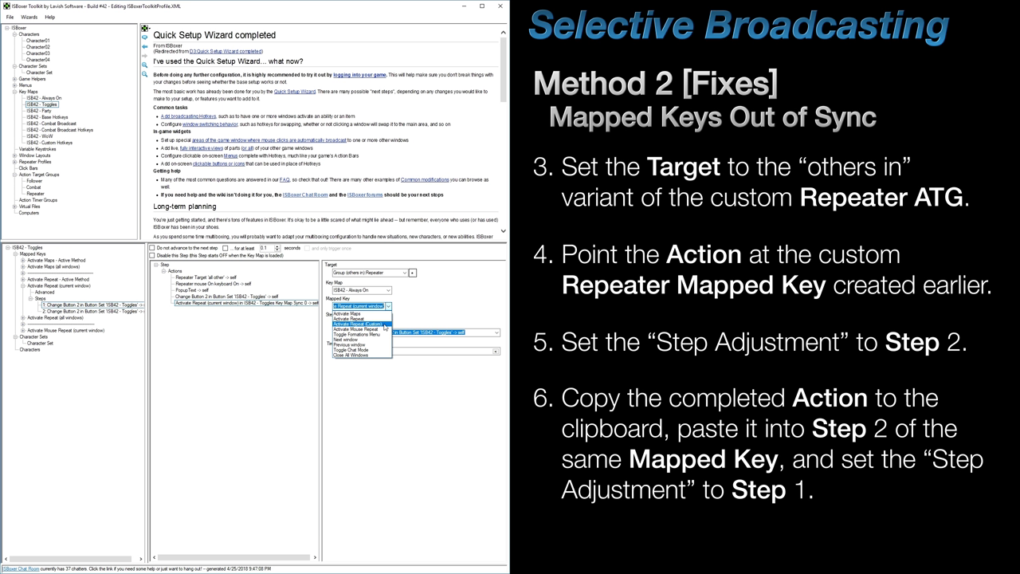
left_click(359, 321)
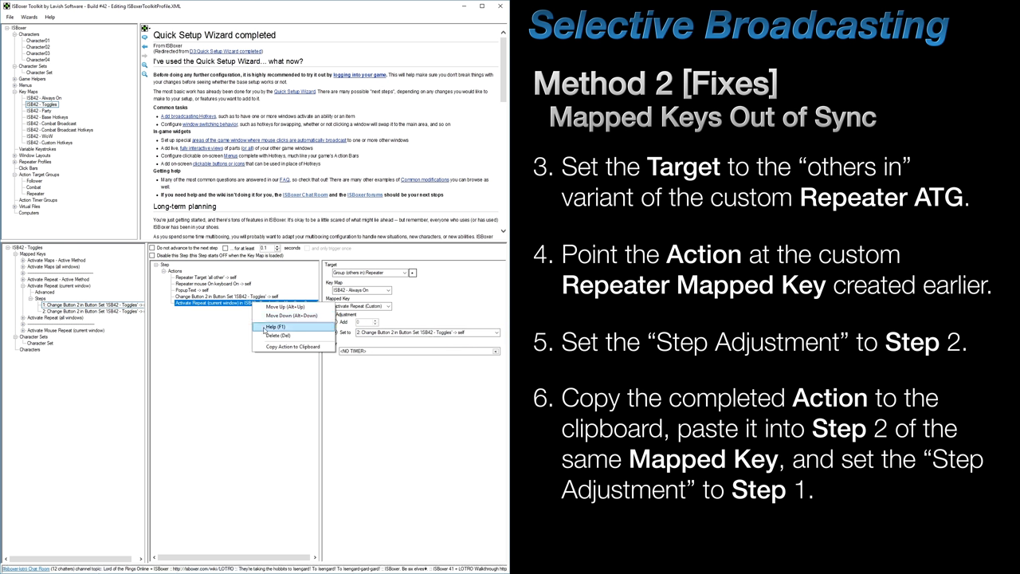
left_click(268, 322)
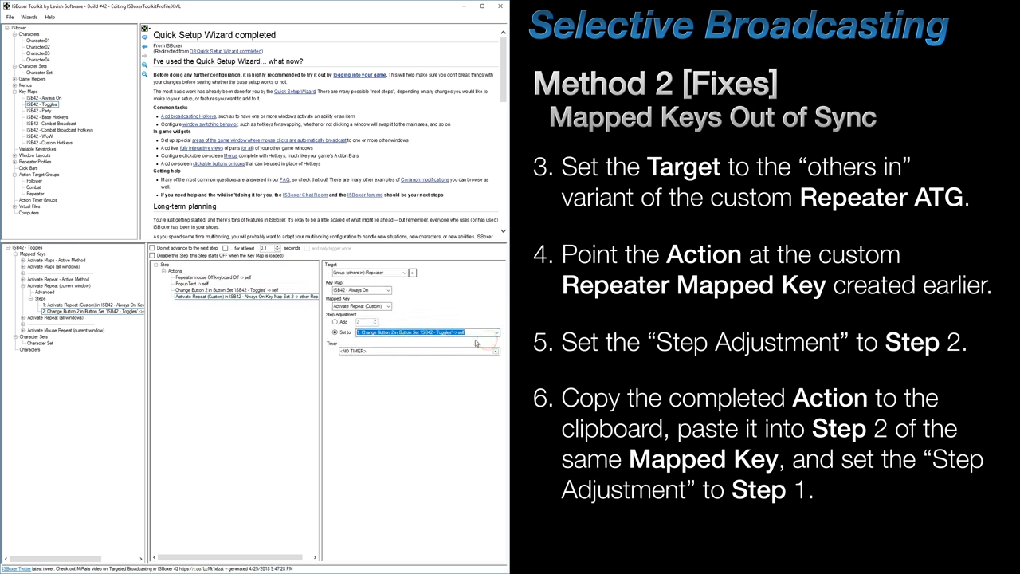
mouse_move(239, 350)
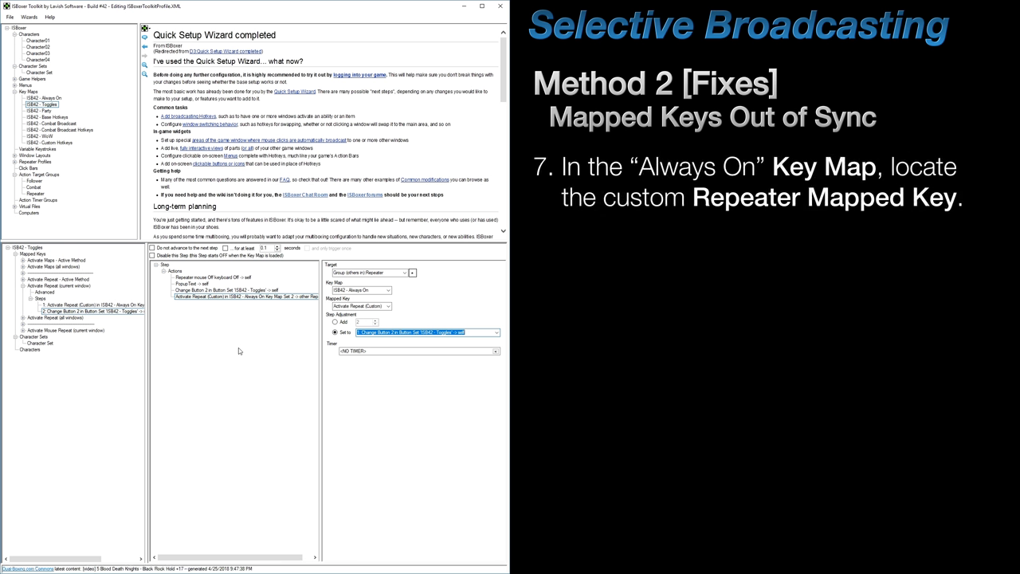
Paste the action into Always On's Custom key step 1, targeting ISB42 - Toggles / Activate Repeat (current window)
left_click(39, 98)
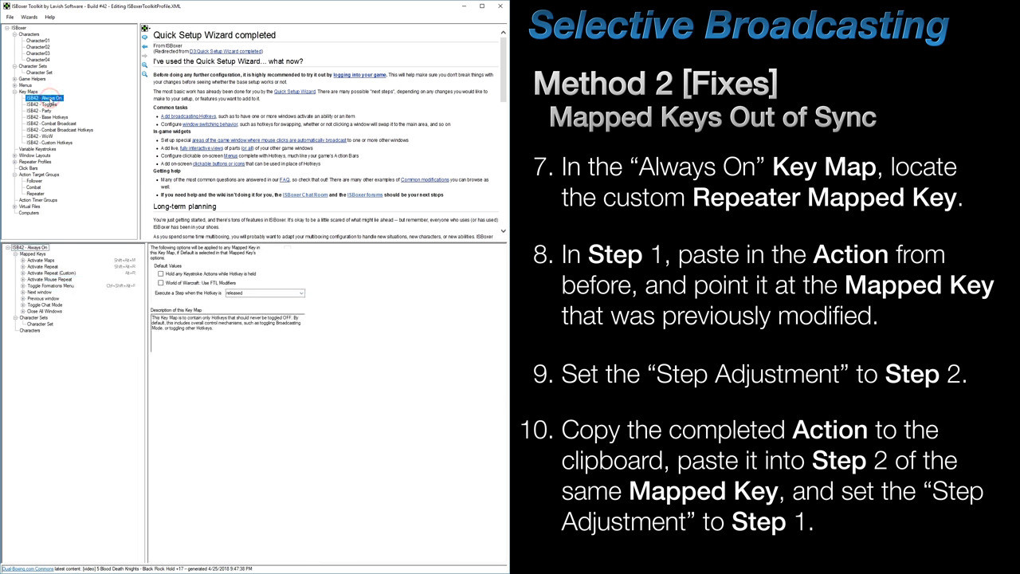
left_click(52, 273)
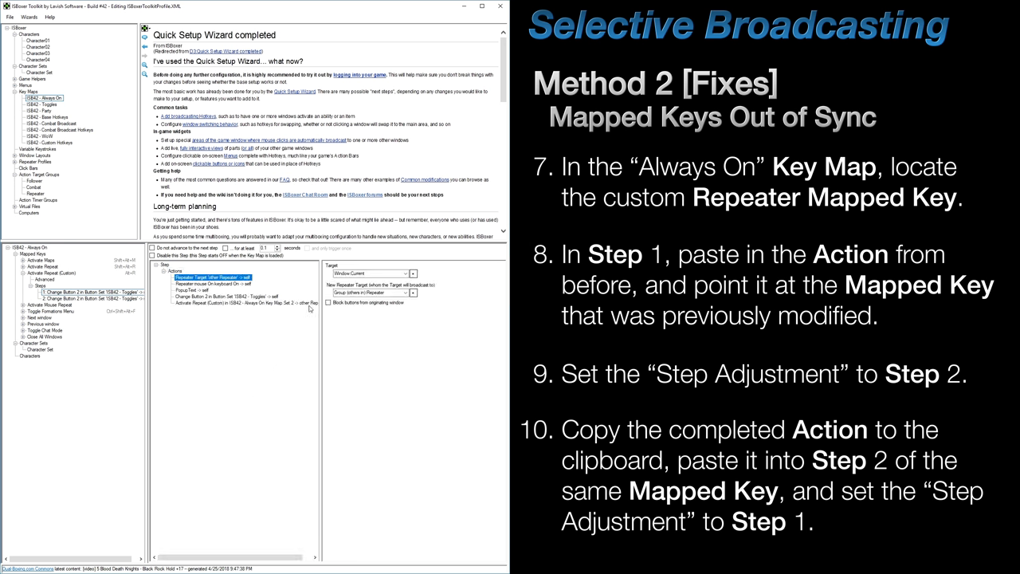
left_click(413, 290)
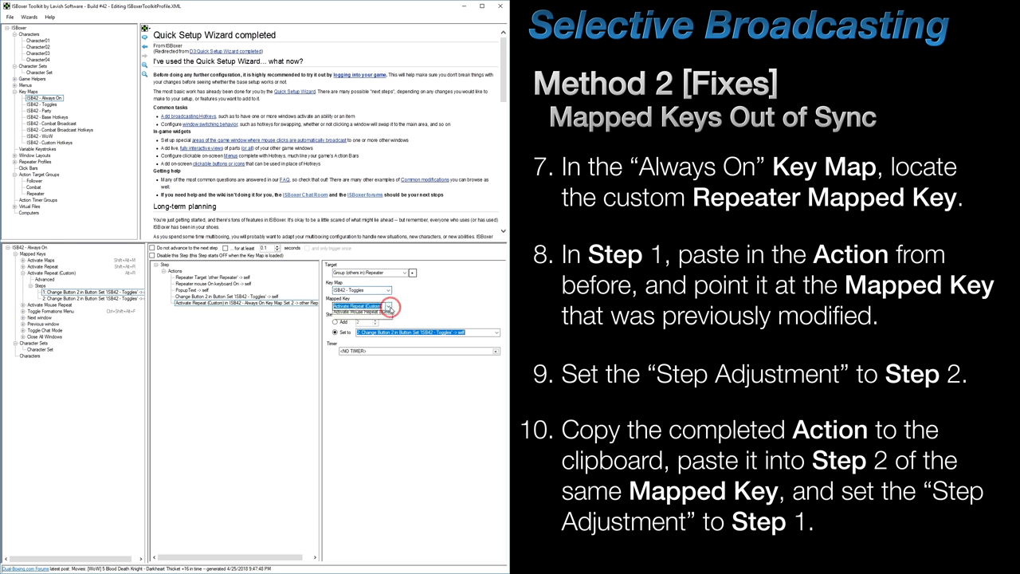
left_click(395, 303)
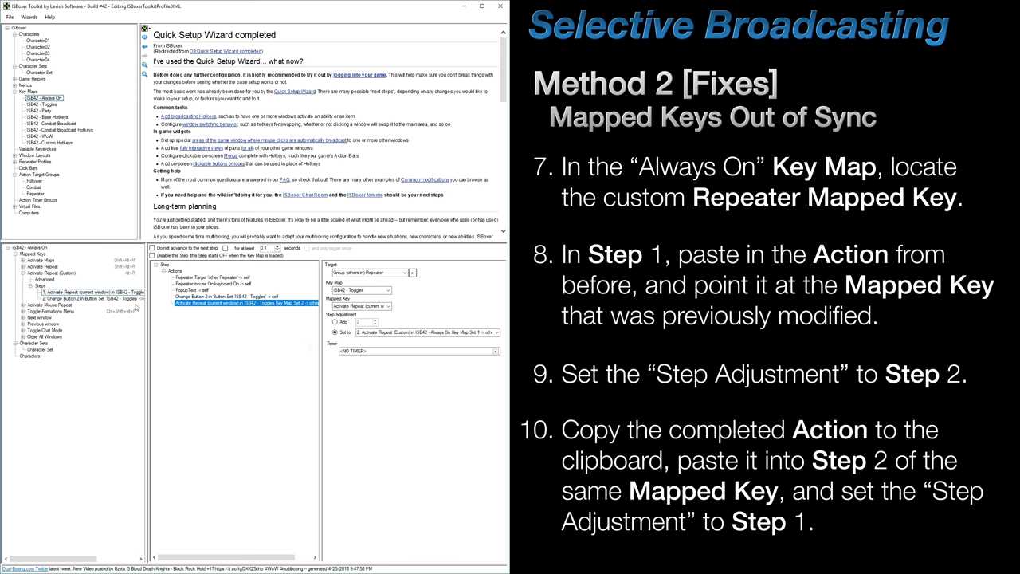
right_click(175, 271)
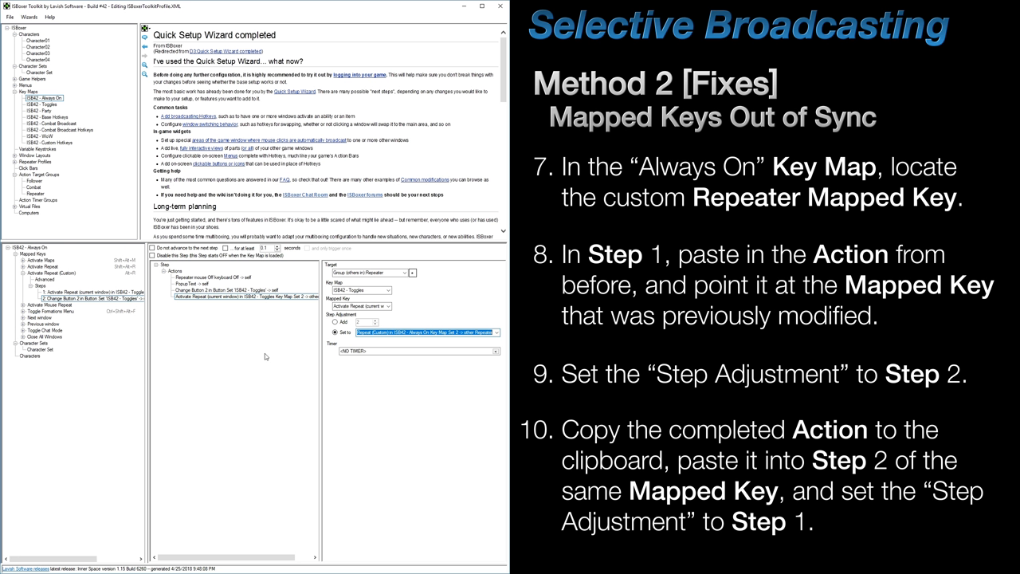
left_click(38, 72)
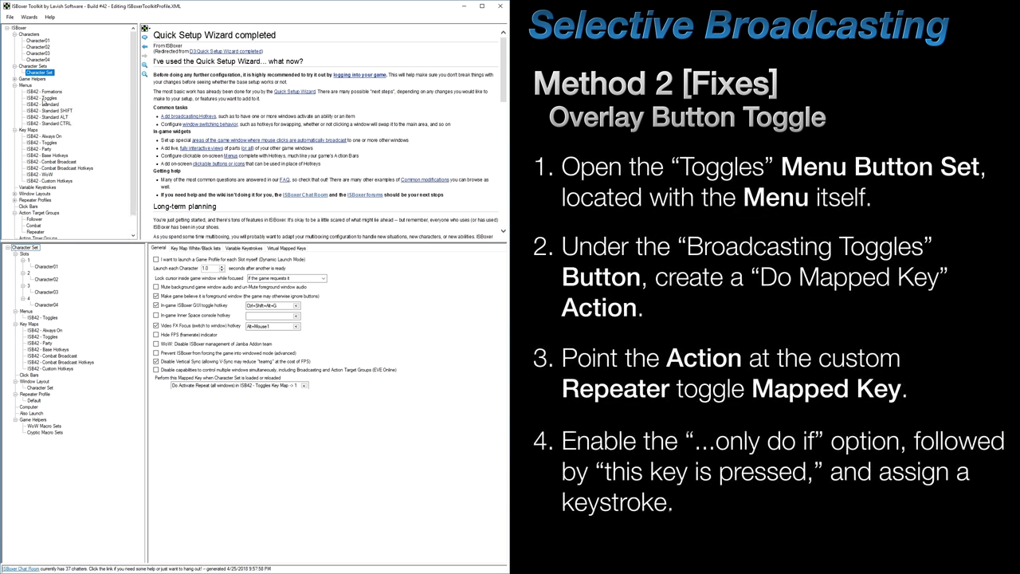
Give the Toggles broadcasting button a Do Mapped Key for Always On / Activate Repeat (Custom), conditioned on a key
left_click(46, 103)
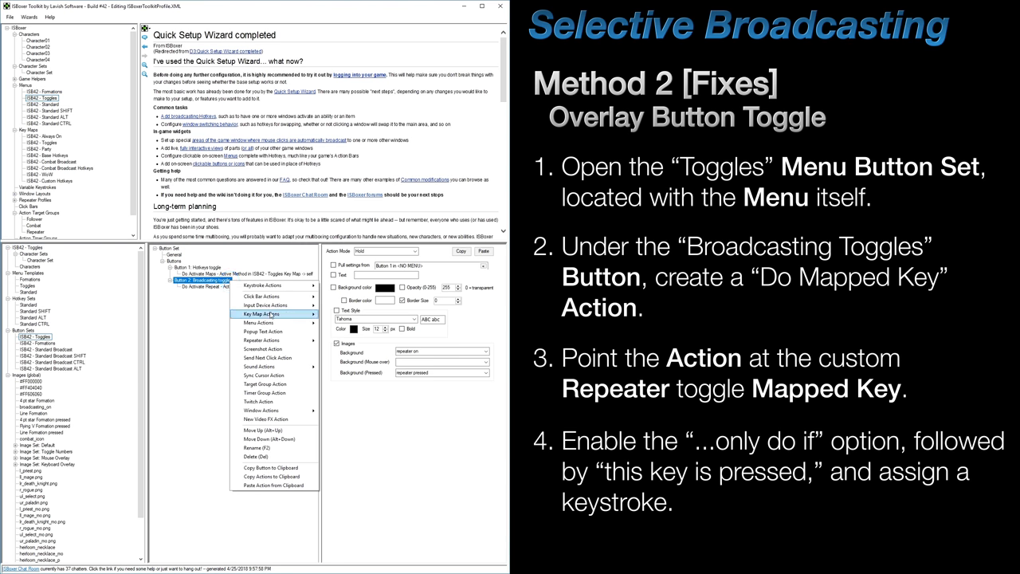
left_click(276, 308)
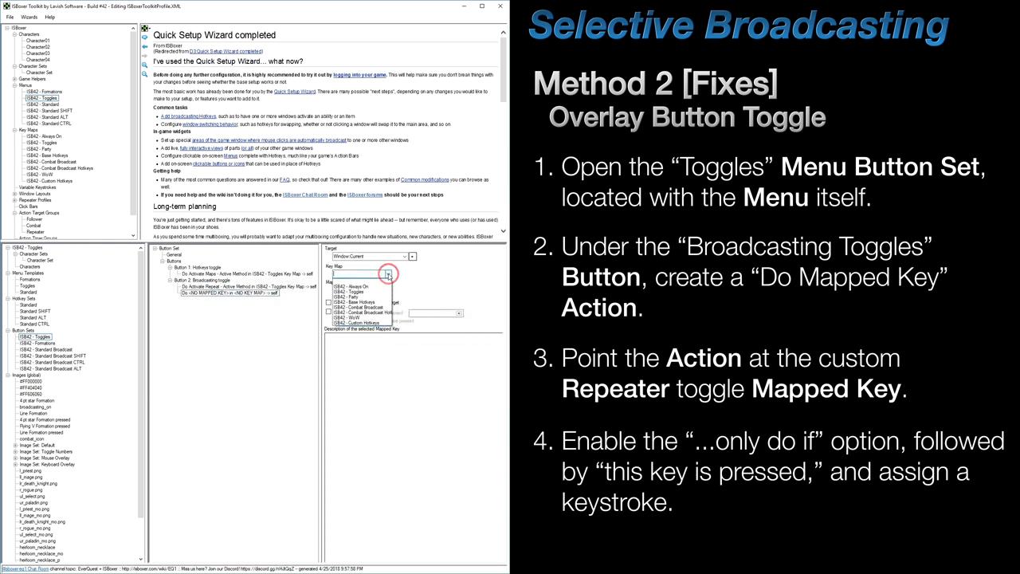
left_click(387, 274)
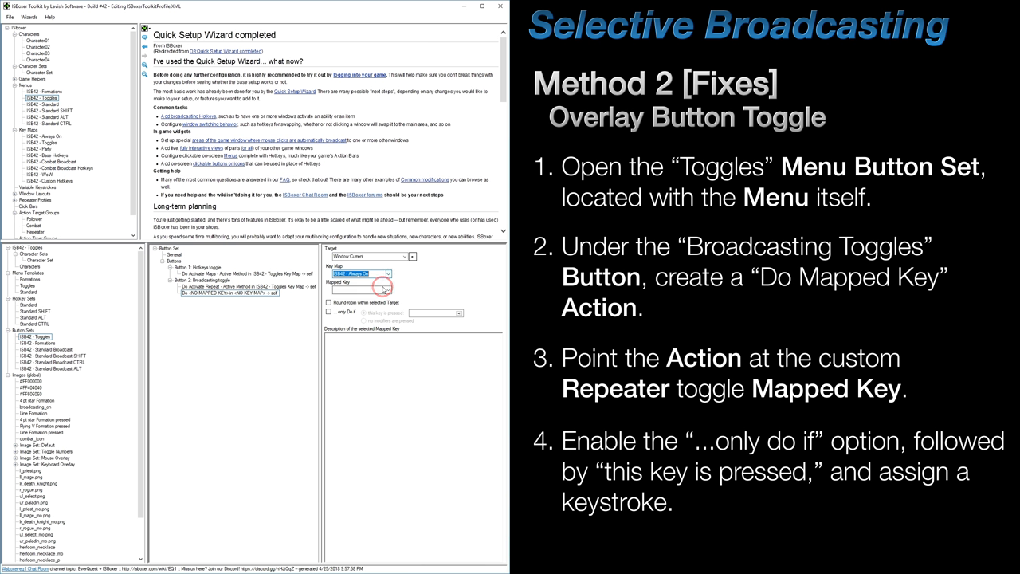
left_click(388, 290)
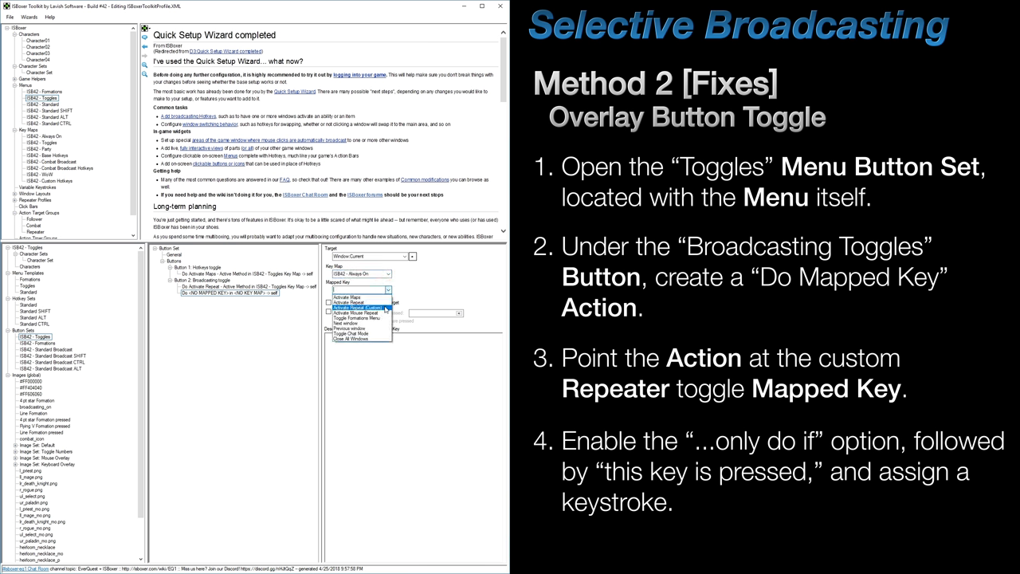
left_click(361, 292)
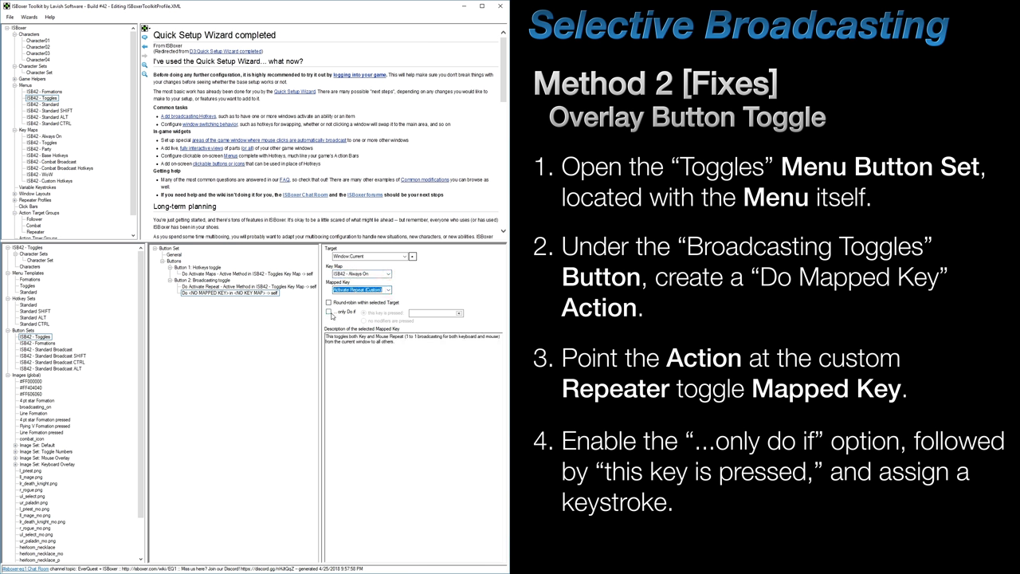
left_click(330, 313)
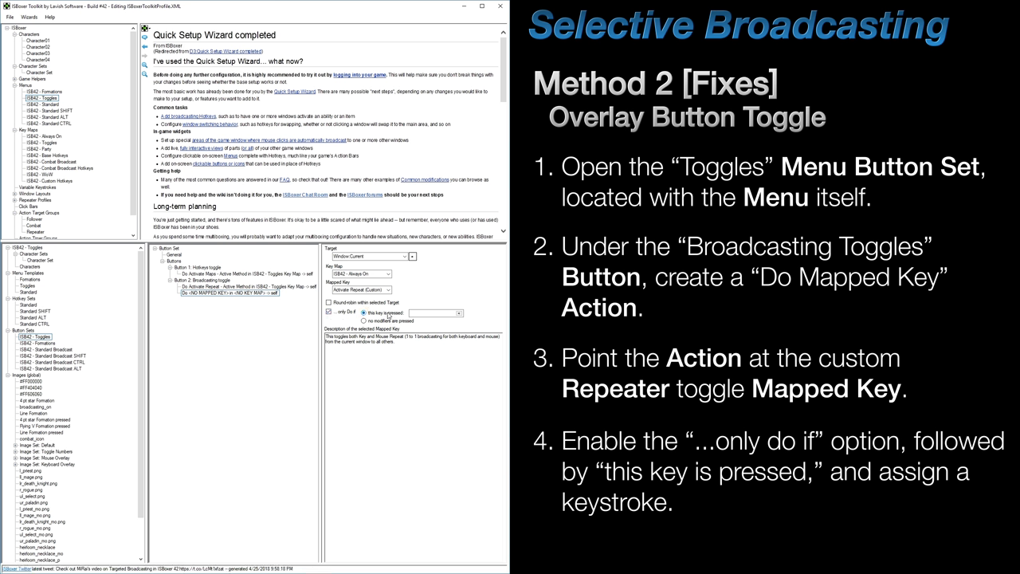
left_click(456, 312)
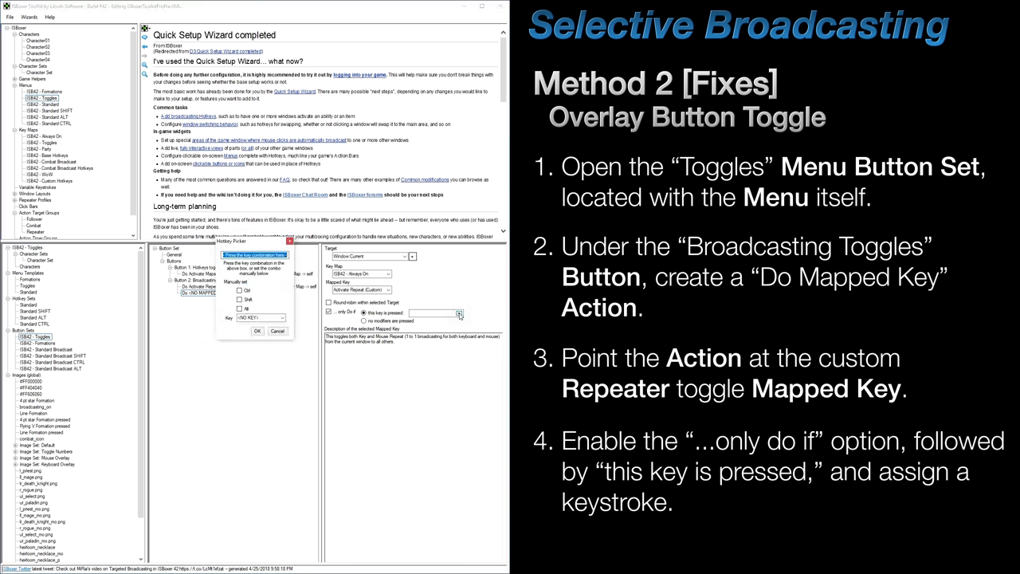